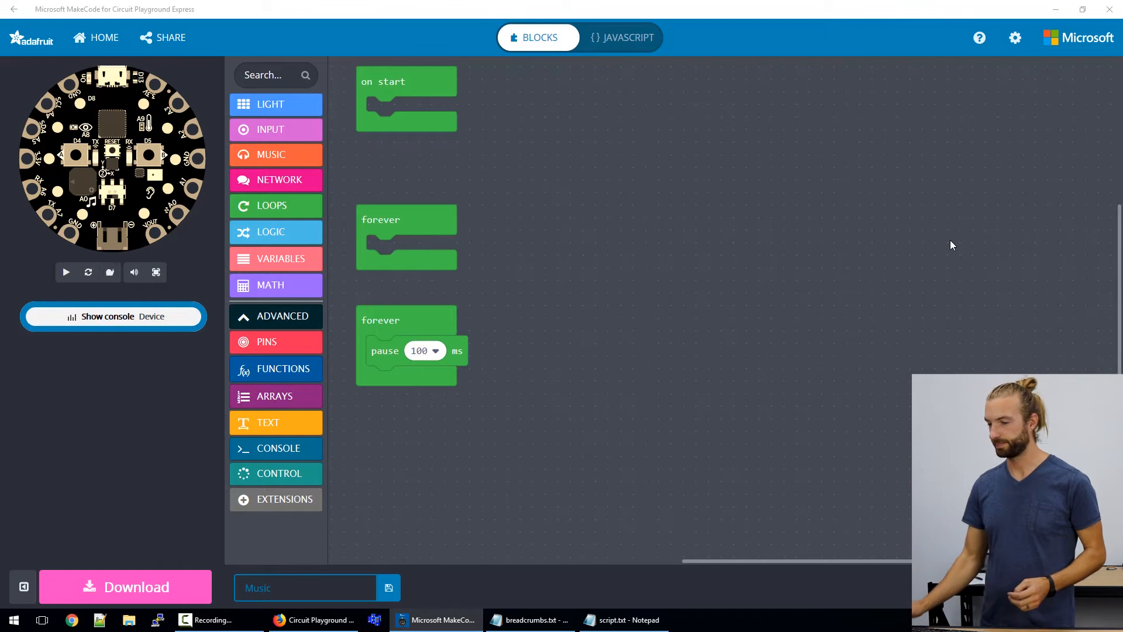
Collapse Advanced and scroll Light > NeoPixel blocks to find the 'strip graph' block.
{"action": "left_click", "coordinate": [276, 316]}
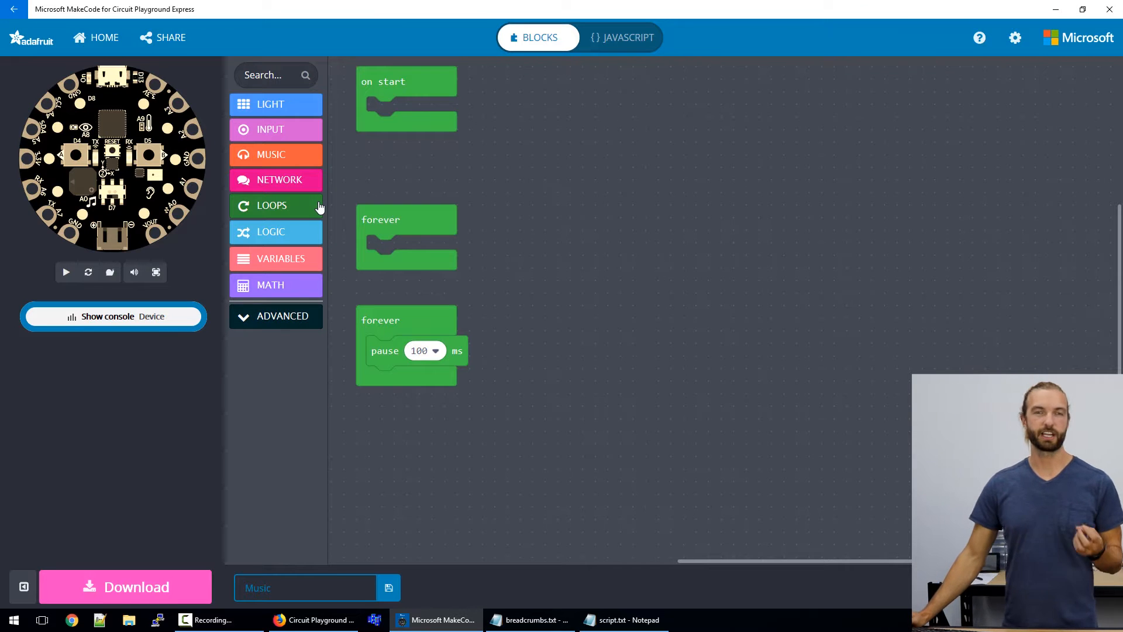
{"action": "mouse_move", "coordinate": [361, 153]}
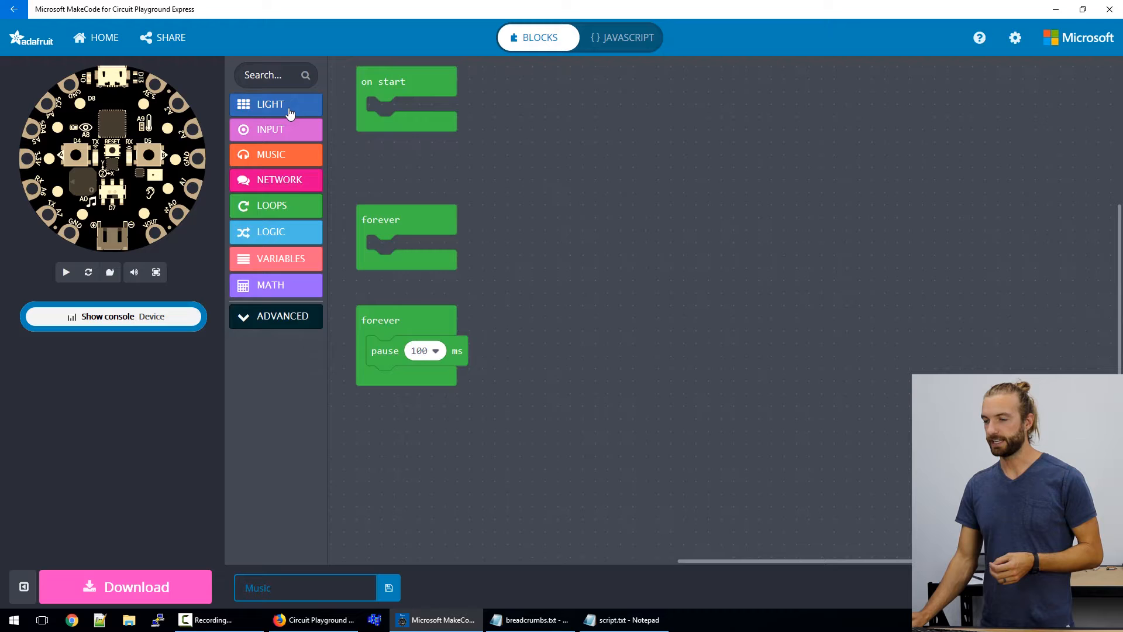
{"action": "left_click", "coordinate": [275, 104]}
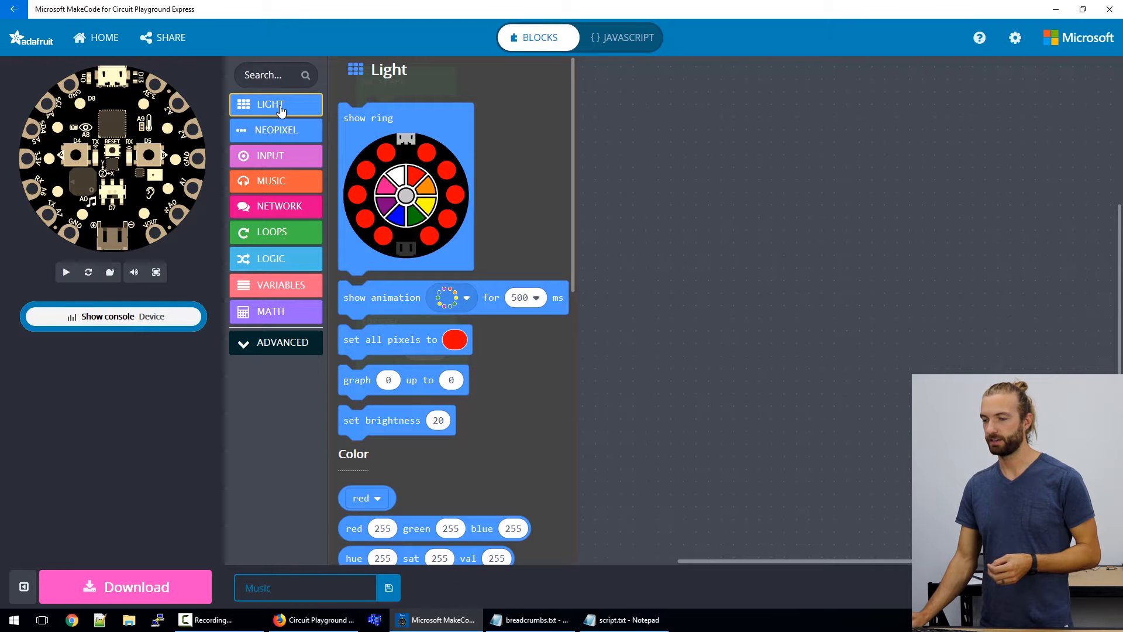
{"action": "mouse_move", "coordinate": [275, 130]}
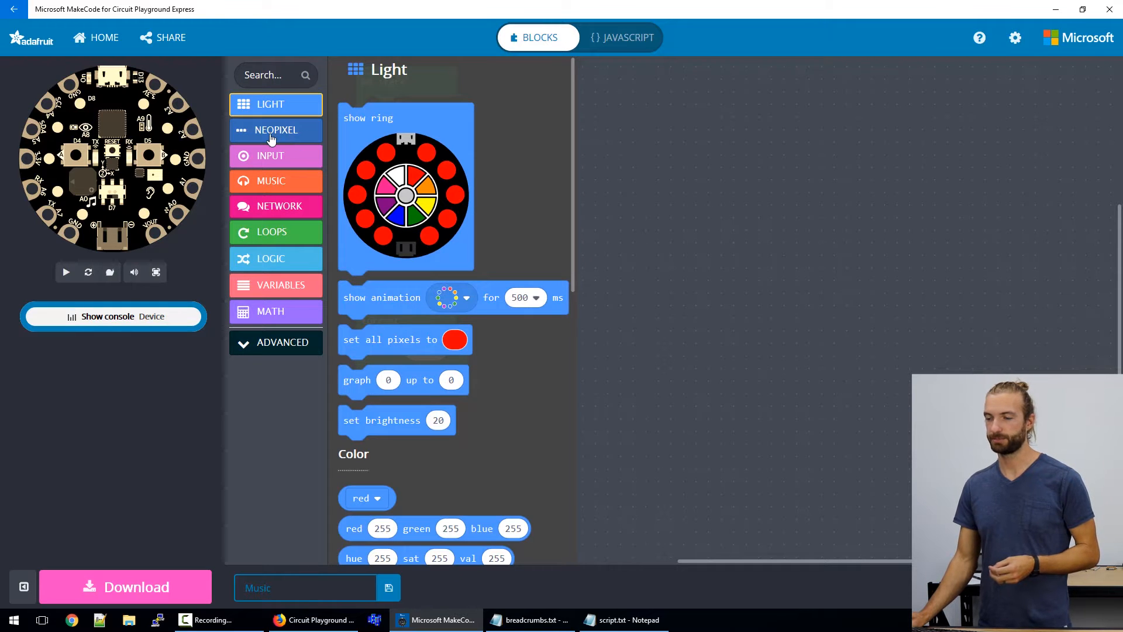
{"action": "left_click", "coordinate": [275, 130]}
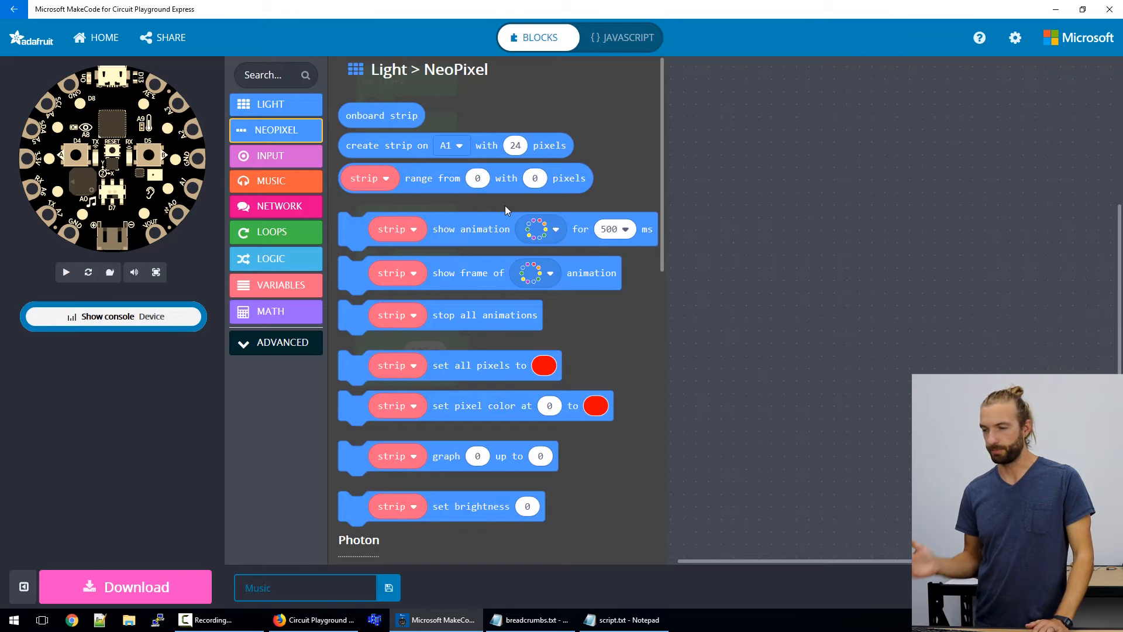
{"action": "mouse_move", "coordinate": [473, 265]}
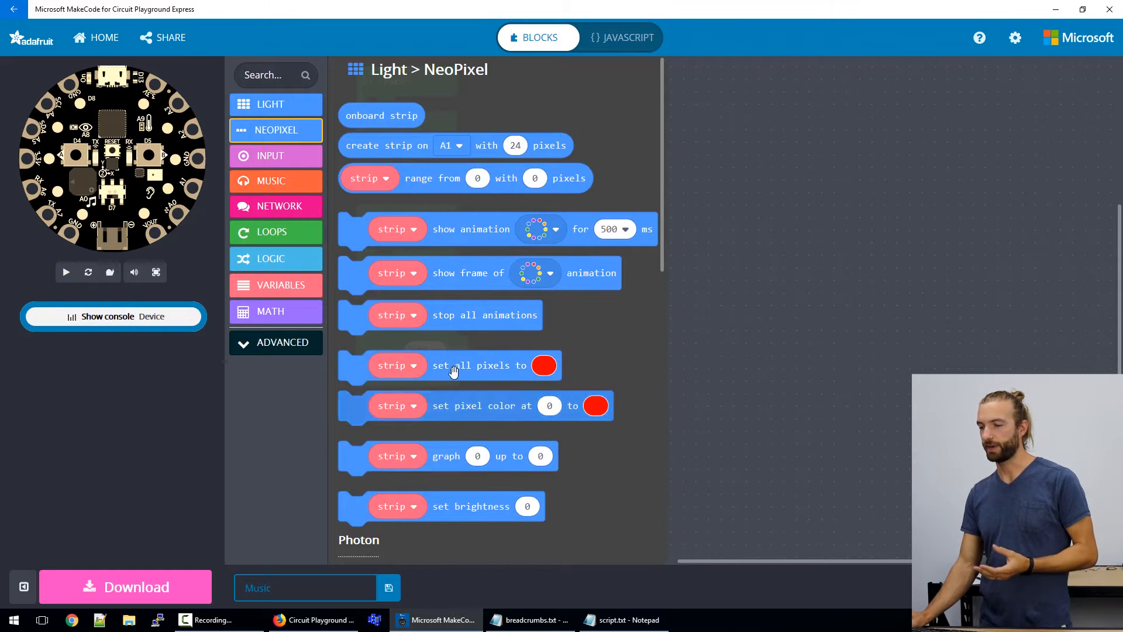
{"action": "scroll", "scroll_direction": "down", "scroll_amount": 3}
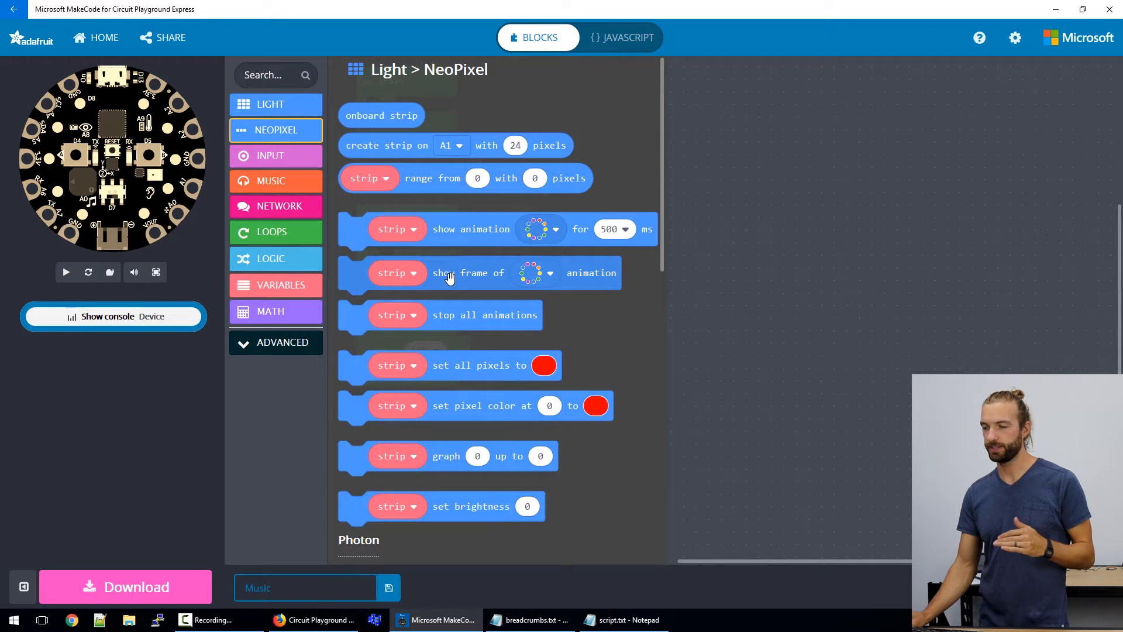
{"action": "scroll", "scroll_direction": "down", "scroll_amount": 3}
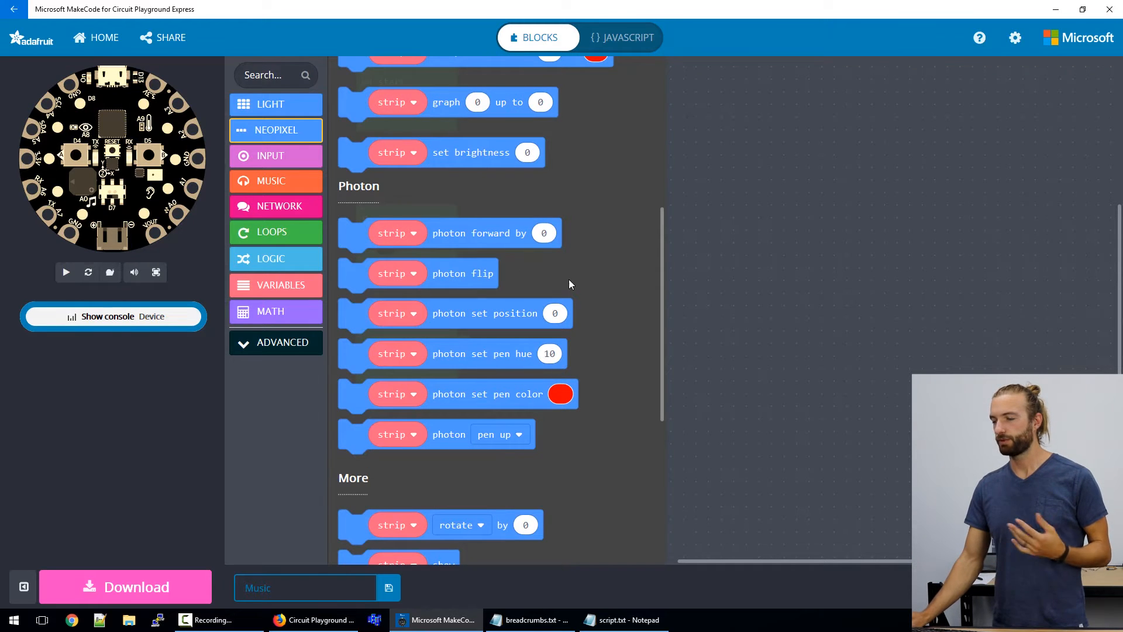
{"action": "mouse_move", "coordinate": [578, 270]}
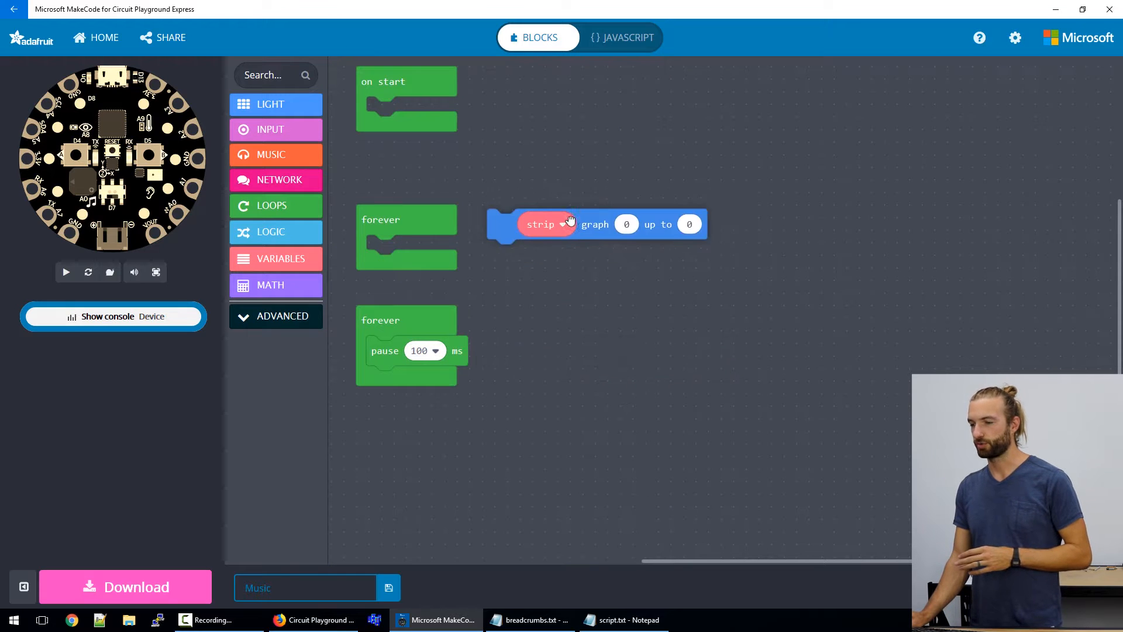
Place the strip graph block in the first forever loop and browse Input for light level.
{"action": "left_click_drag", "start_coordinate": [541, 224], "coordinate": [424, 250]}
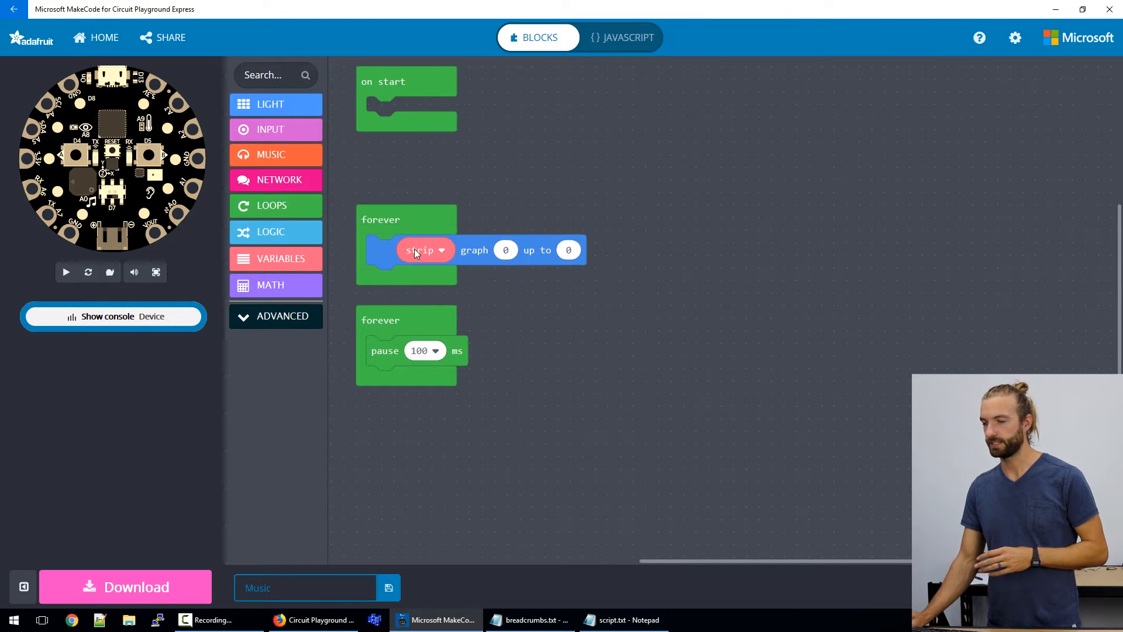
{"action": "left_click", "coordinate": [276, 129]}
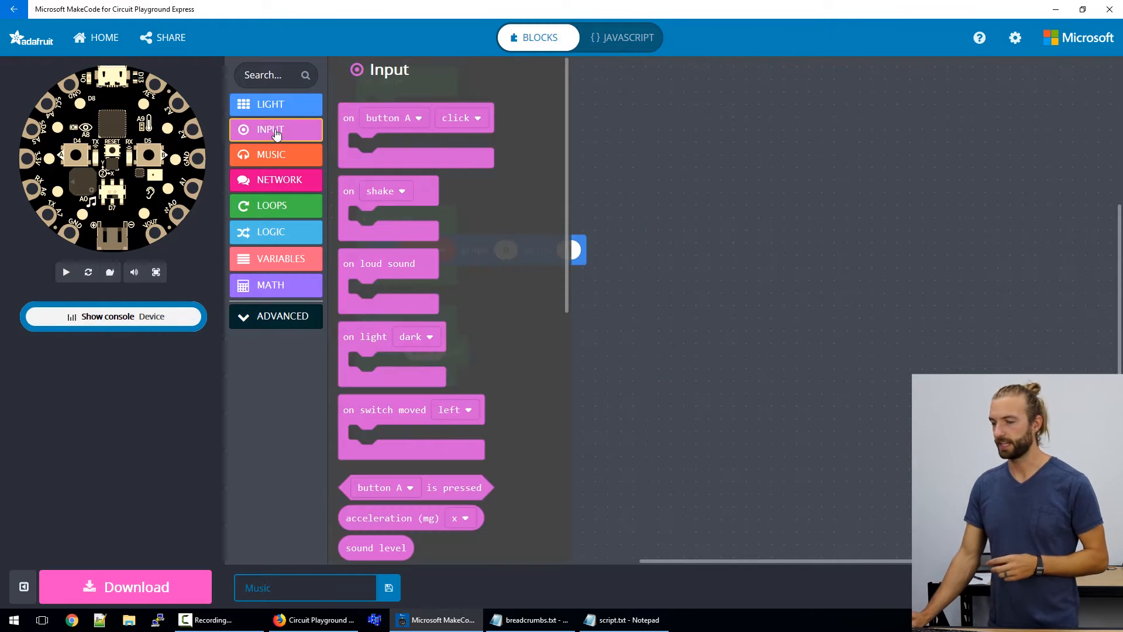
{"action": "scroll", "scroll_direction": "down", "scroll_amount": 3}
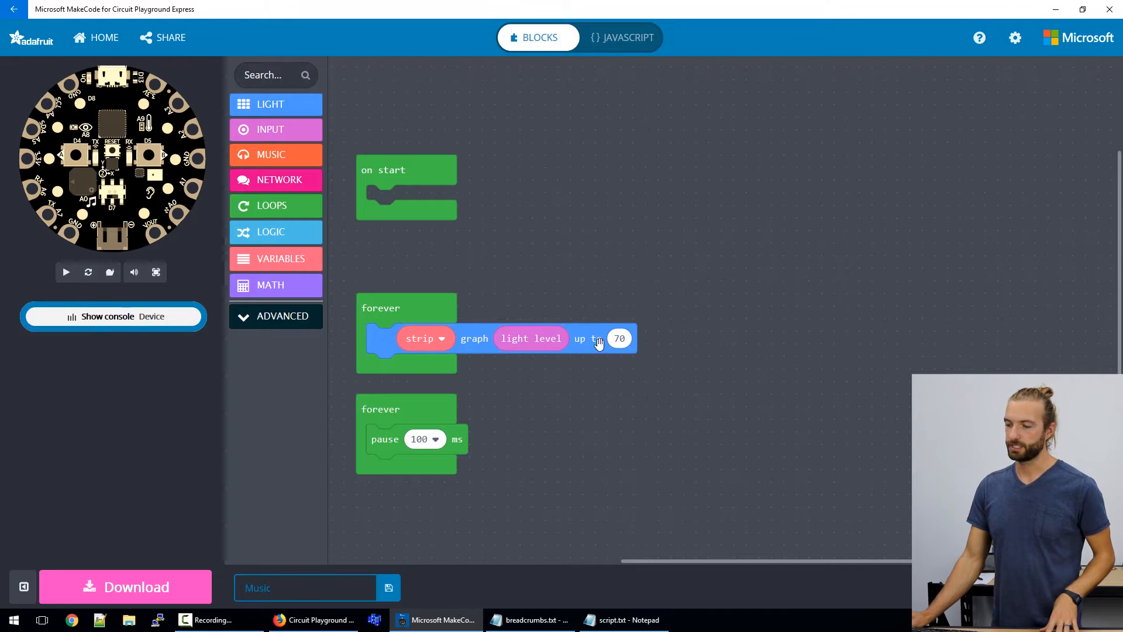
{"action": "mouse_move", "coordinate": [558, 315]}
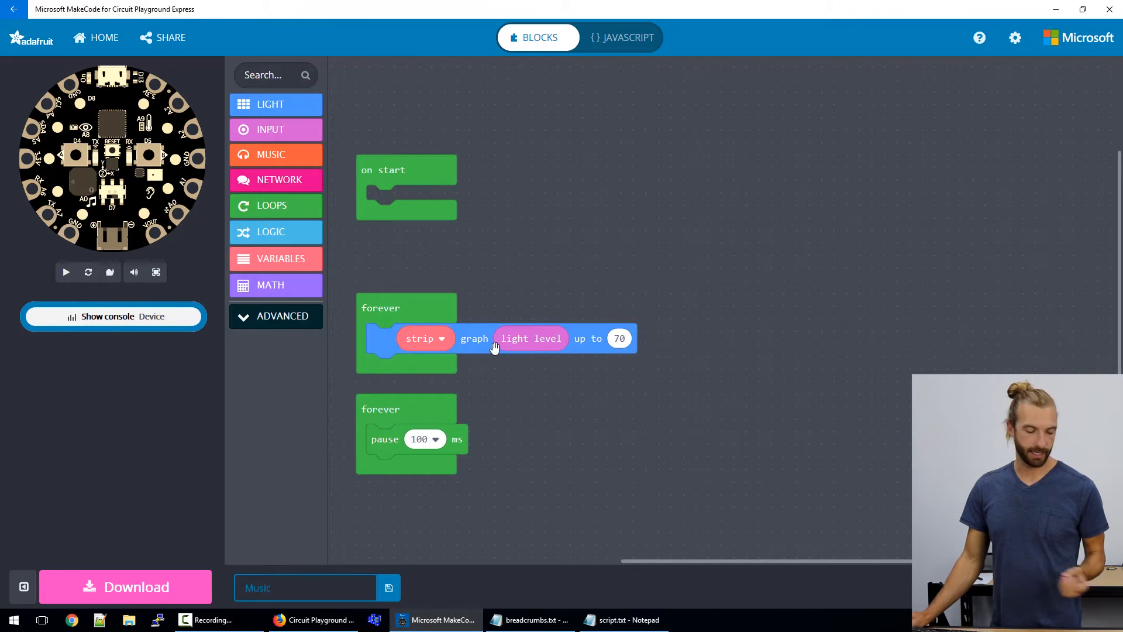
{"action": "mouse_move", "coordinate": [365, 230]}
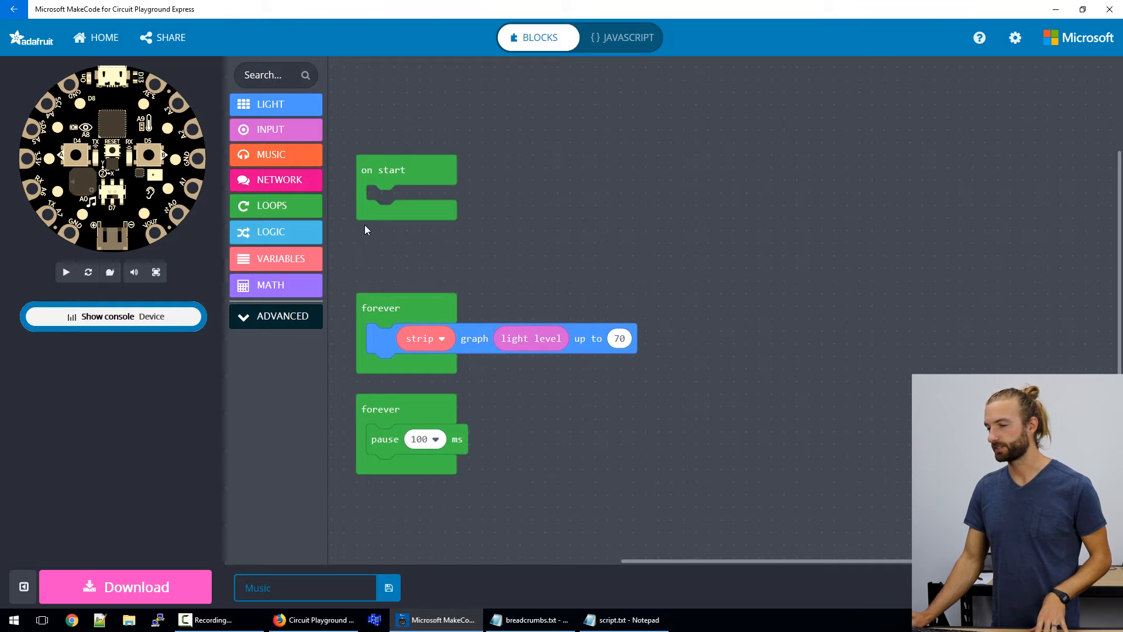
In on start, set strip to a new NeoPixel strip on pin A2 with 5 pixels.
{"action": "left_click", "coordinate": [271, 104]}
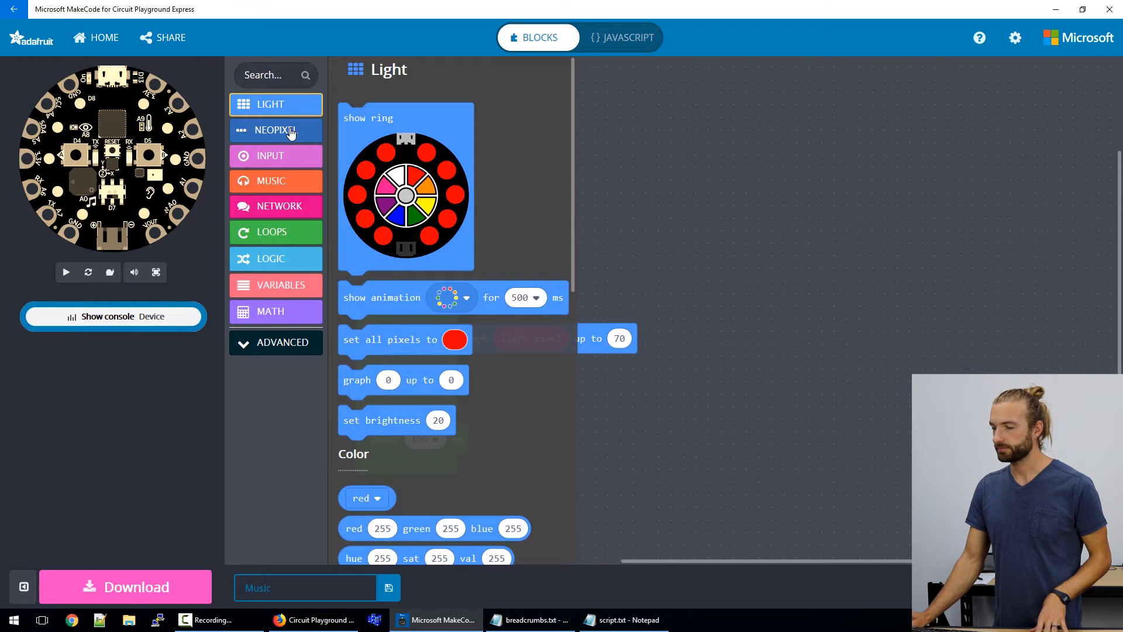
{"action": "left_click", "coordinate": [275, 130]}
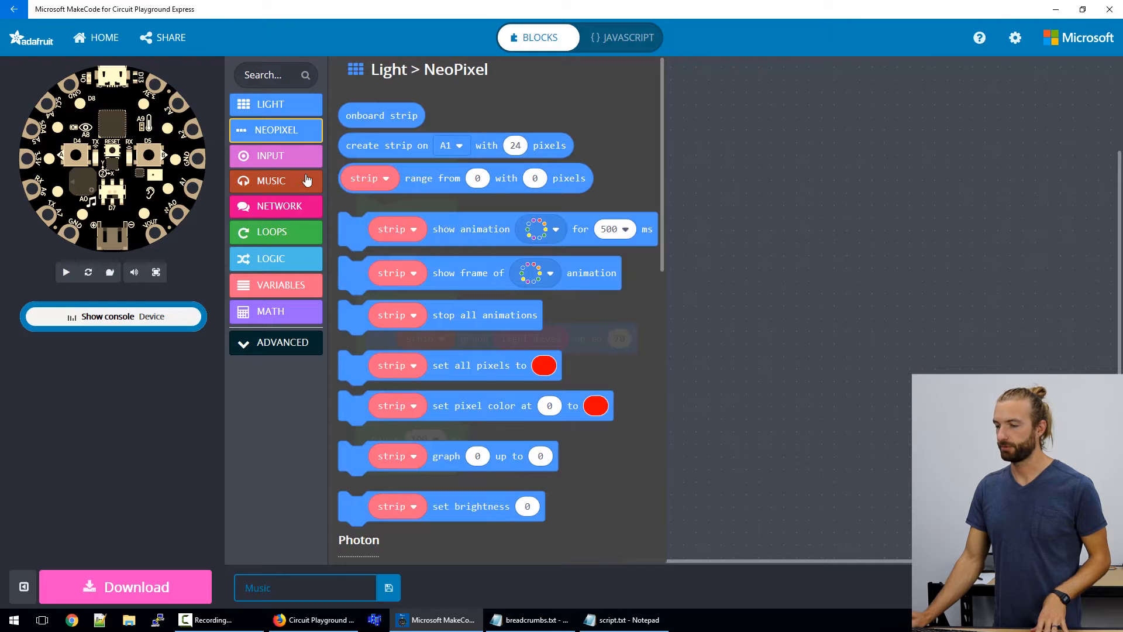
{"action": "left_click", "coordinate": [282, 258]}
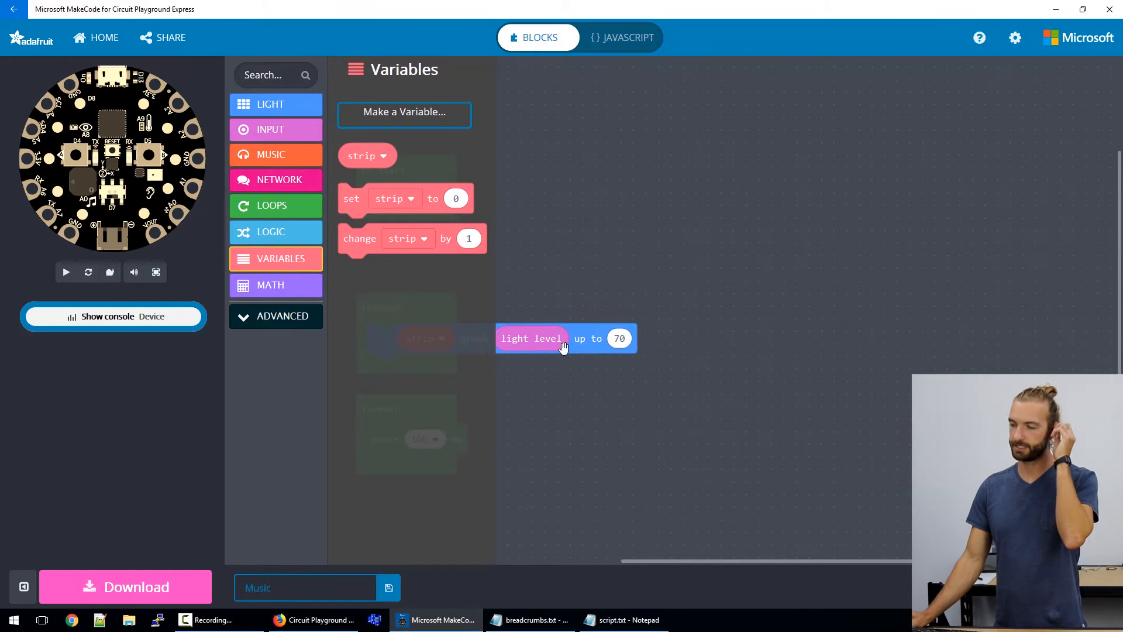
{"action": "mouse_move", "coordinate": [344, 172]}
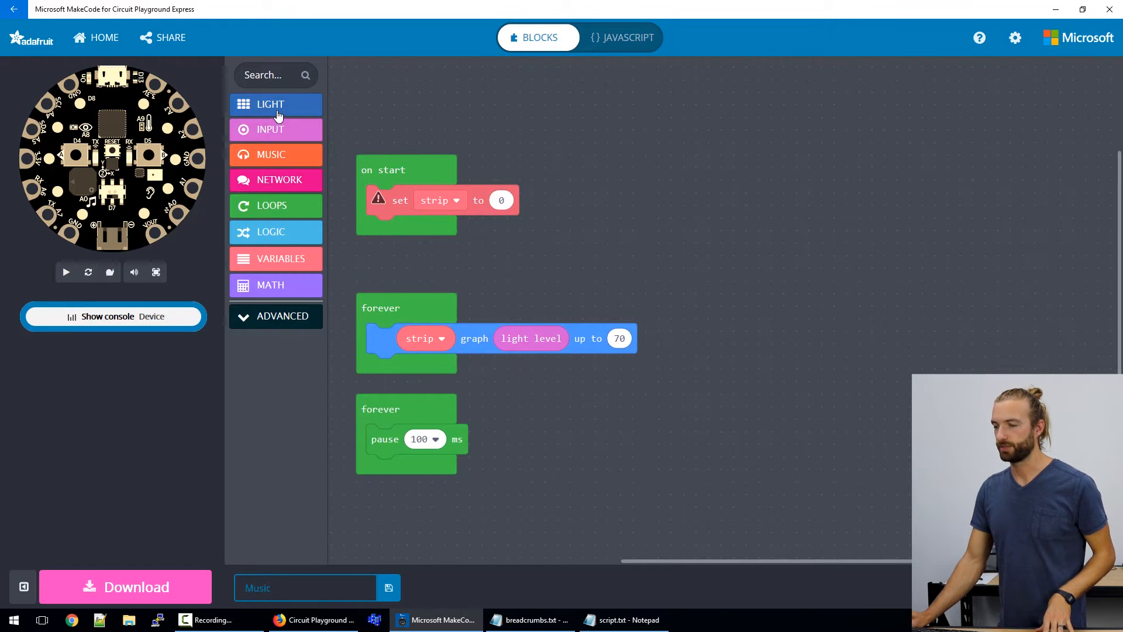
{"action": "left_click", "coordinate": [270, 104]}
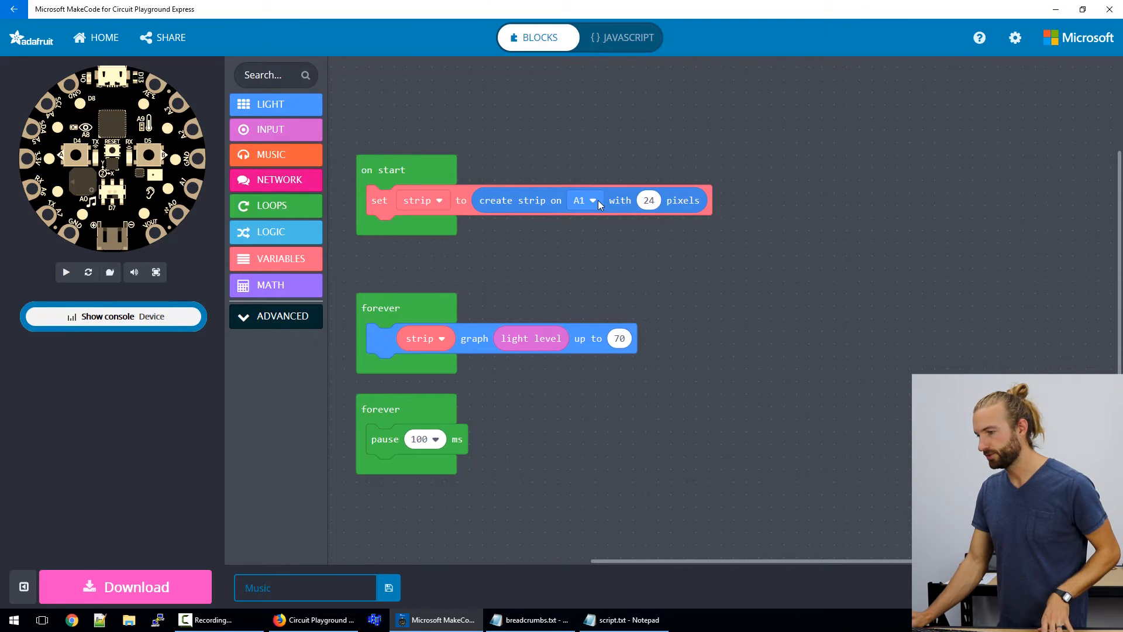
{"action": "left_click", "coordinate": [583, 200]}
{"action": "type", "text": "5"}
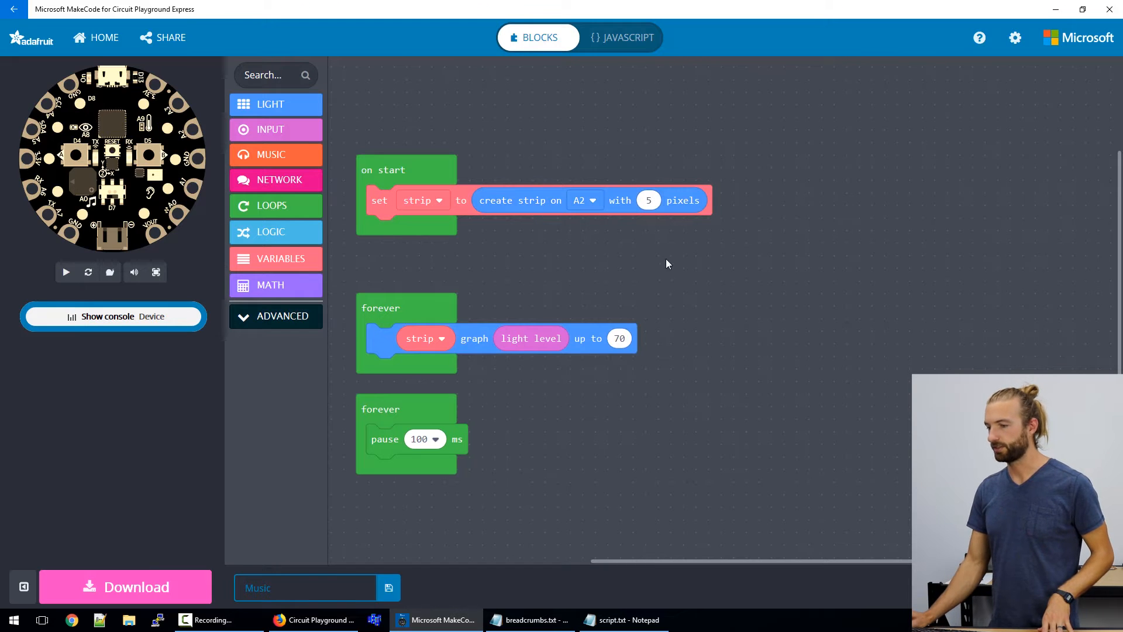
{"action": "mouse_move", "coordinate": [440, 218]}
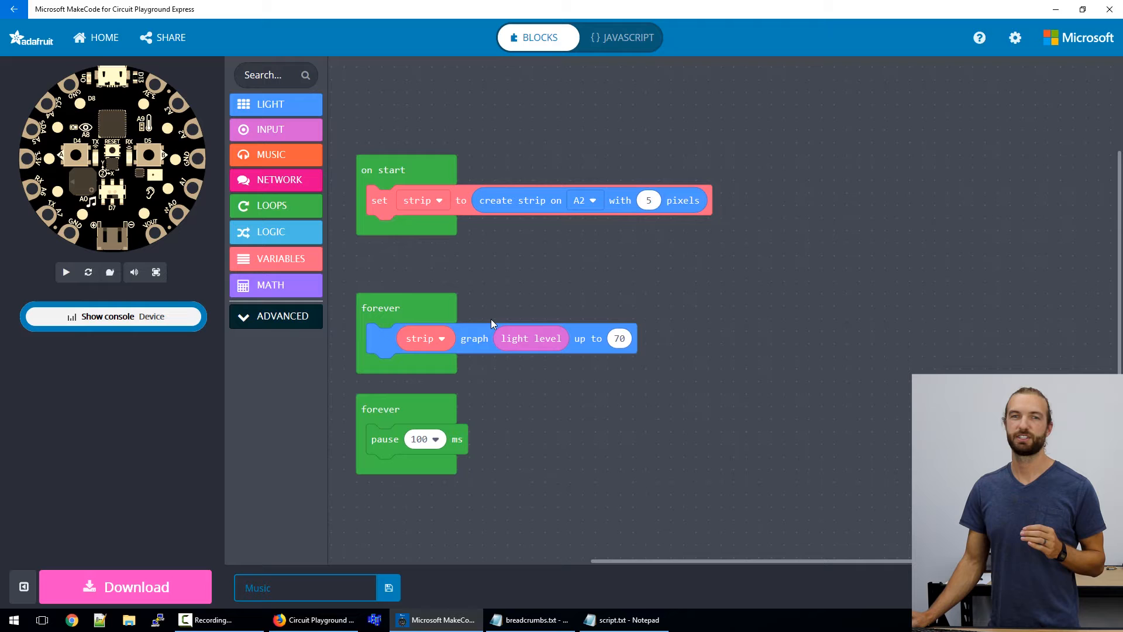
{"action": "mouse_move", "coordinate": [437, 296]}
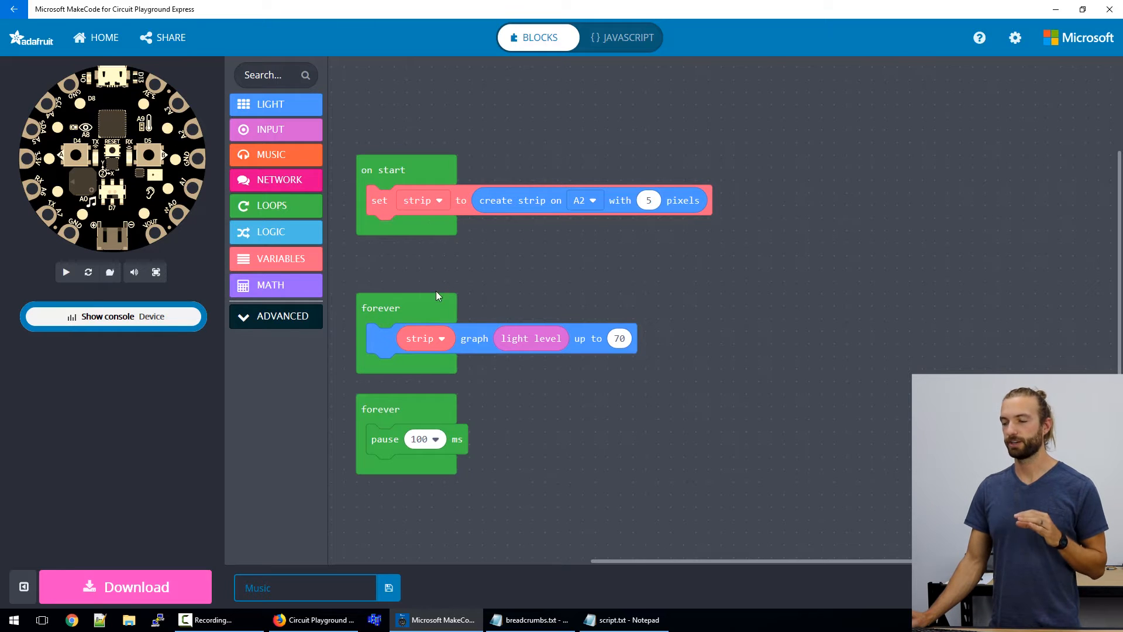
{"action": "mouse_move", "coordinate": [580, 337]}
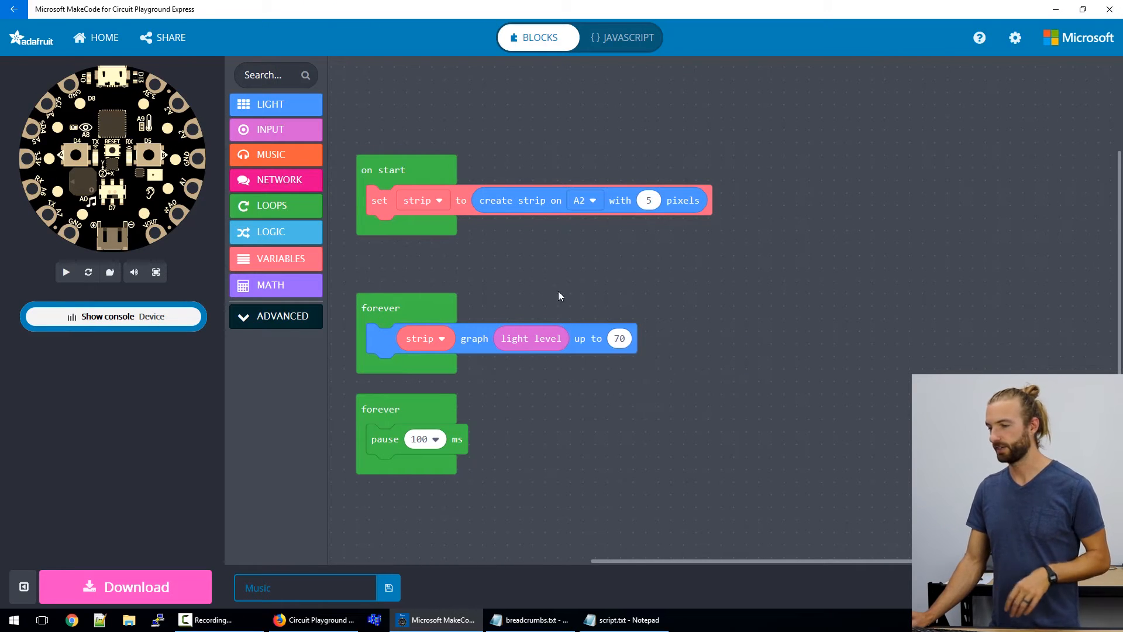
Add strip set brightness 100 in on start and expand the Advanced categories.
{"action": "left_click", "coordinate": [270, 104]}
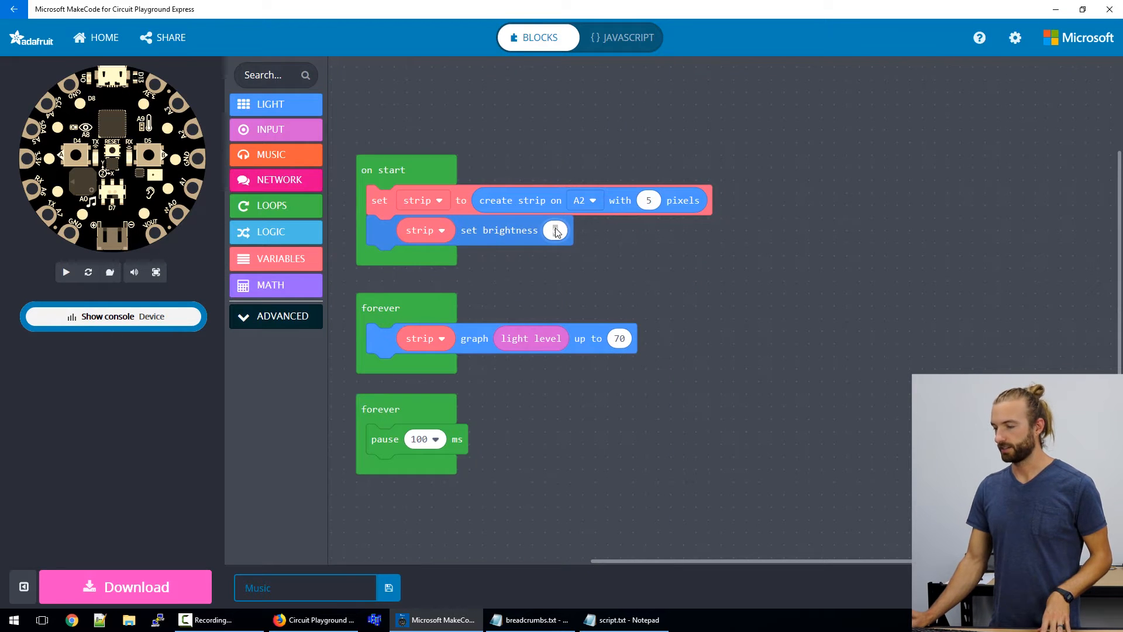
{"action": "type", "text": "100"}
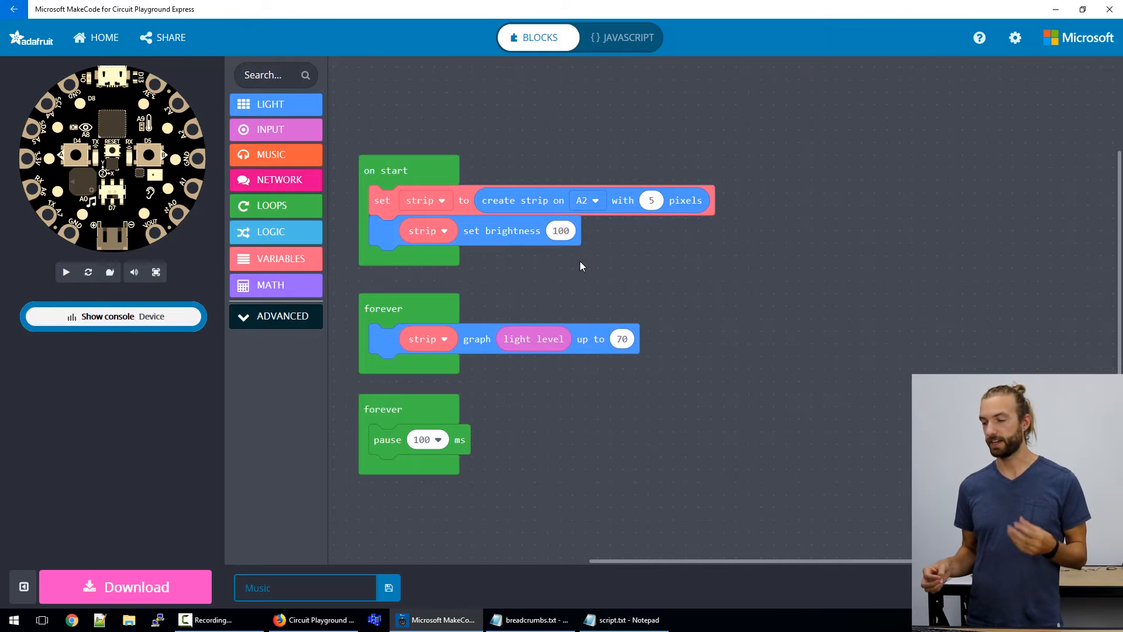
{"action": "mouse_move", "coordinate": [473, 285]}
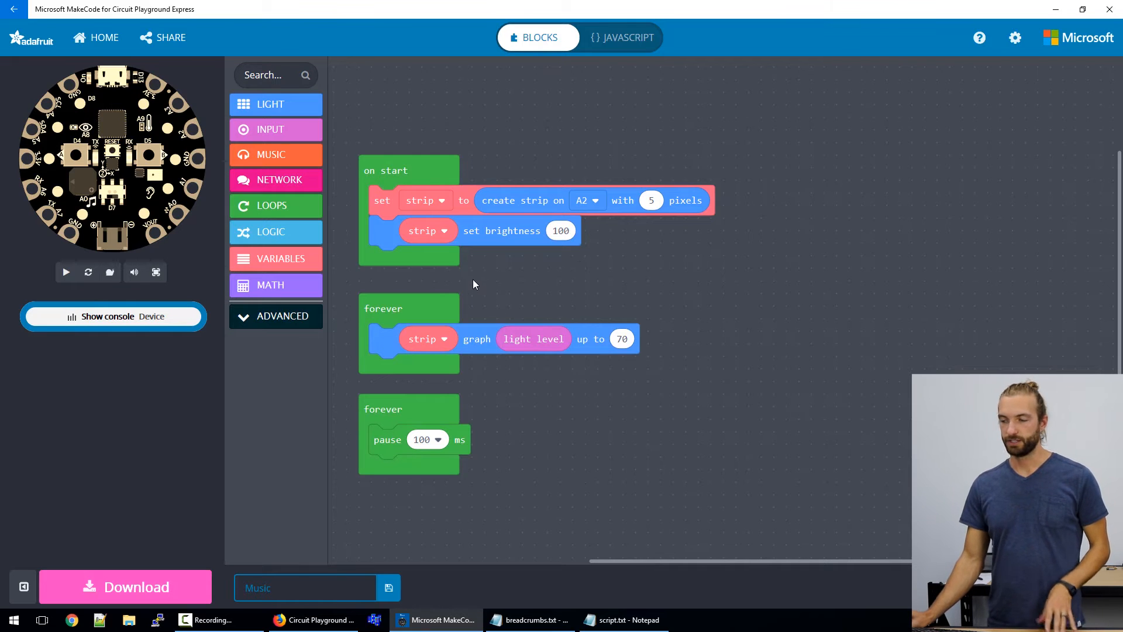
{"action": "mouse_move", "coordinate": [497, 268]}
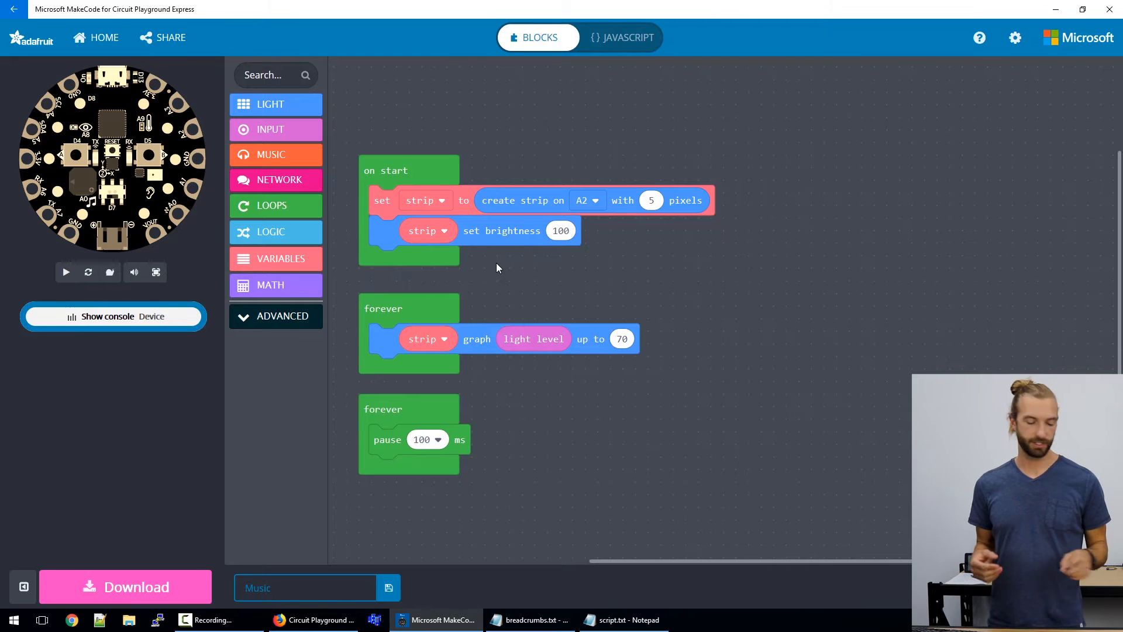
{"action": "left_click", "coordinate": [282, 316]}
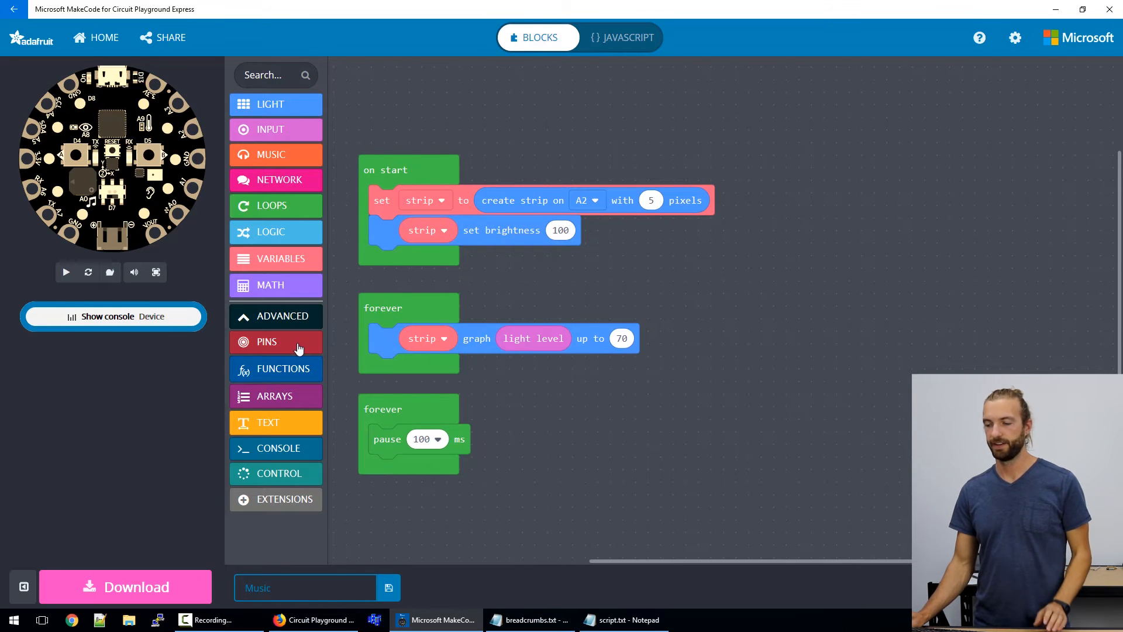
Add 'servo write pin A1 to 180' above the 100 ms pause in the second forever.
{"action": "left_click", "coordinate": [267, 342]}
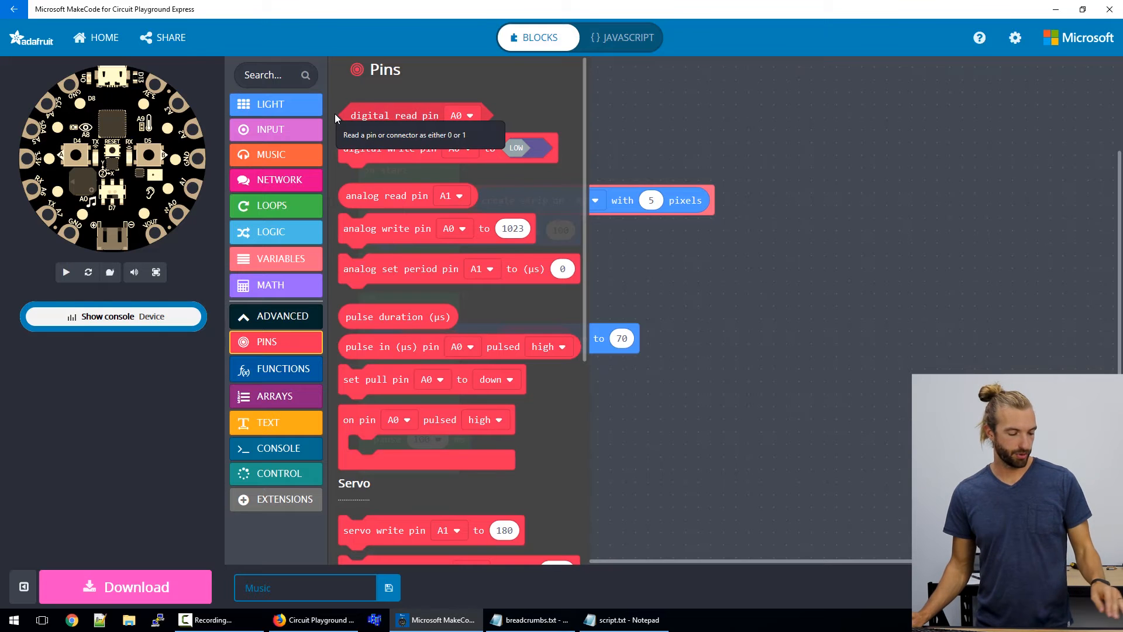
{"action": "mouse_move", "coordinate": [497, 115]}
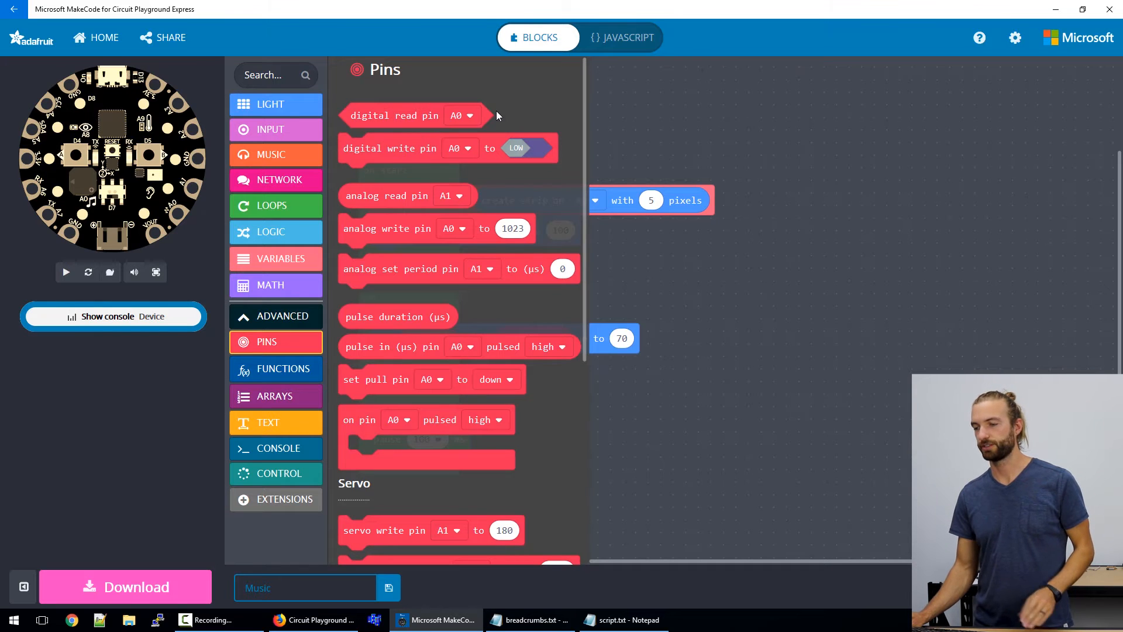
{"action": "mouse_move", "coordinate": [544, 321]}
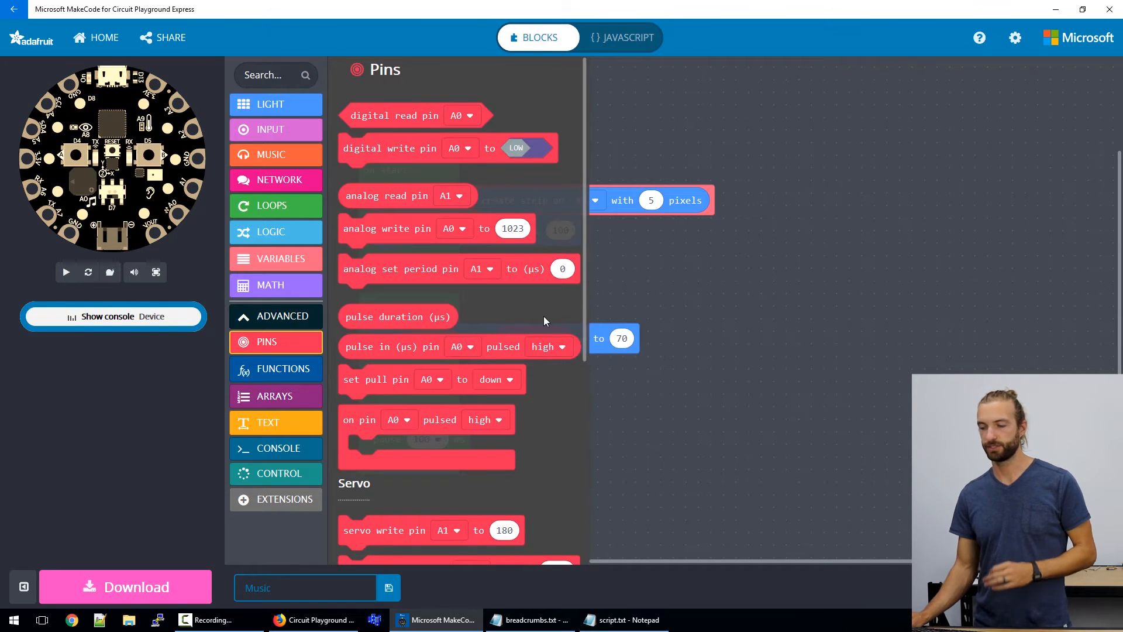
{"action": "scroll", "scroll_direction": "down", "scroll_amount": 3}
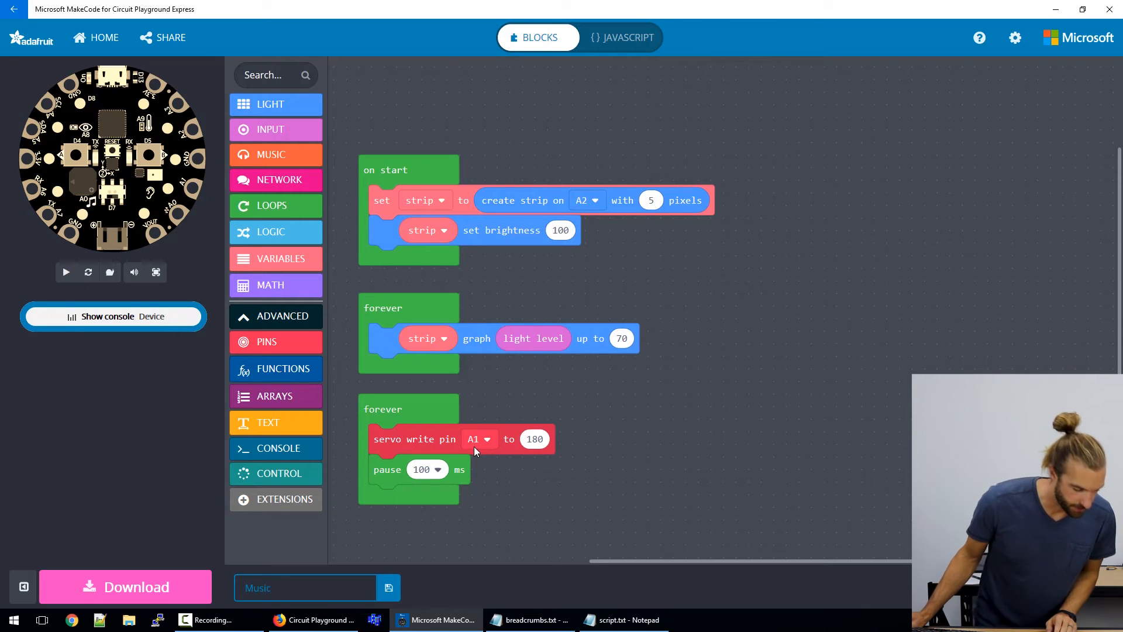
{"action": "mouse_move", "coordinate": [488, 469]}
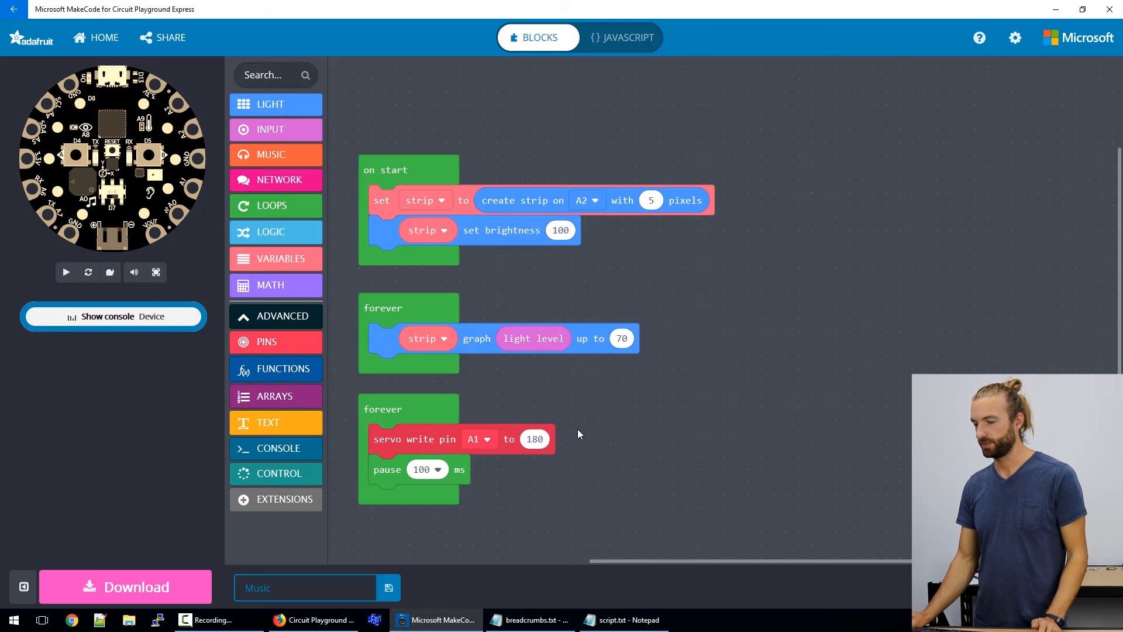
{"action": "mouse_move", "coordinate": [533, 338]}
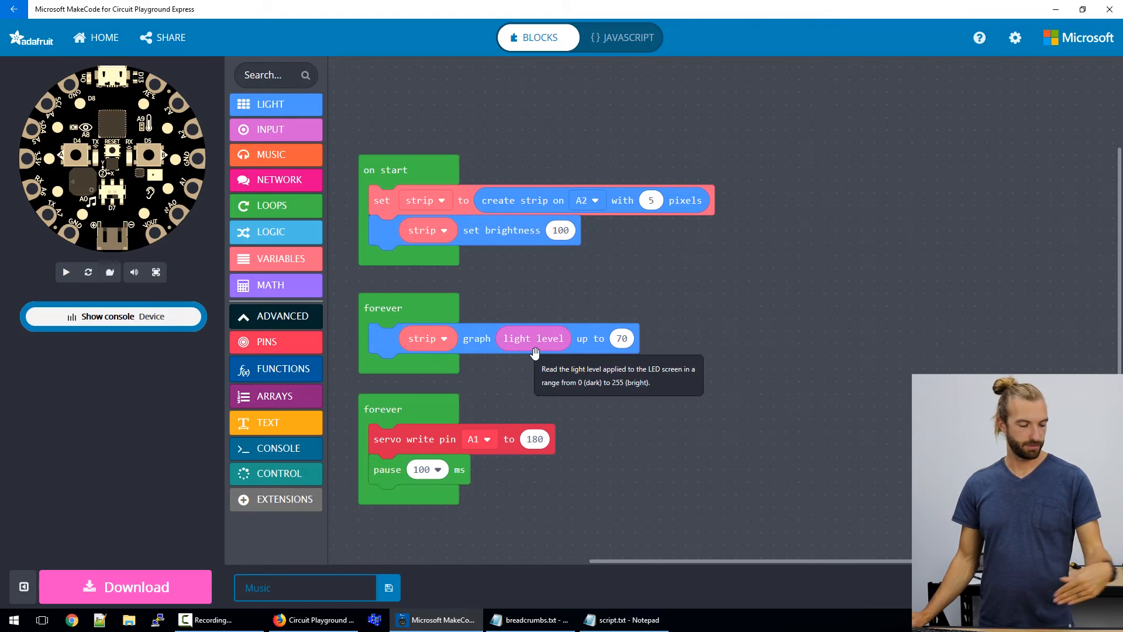
{"action": "mouse_move", "coordinate": [543, 364]}
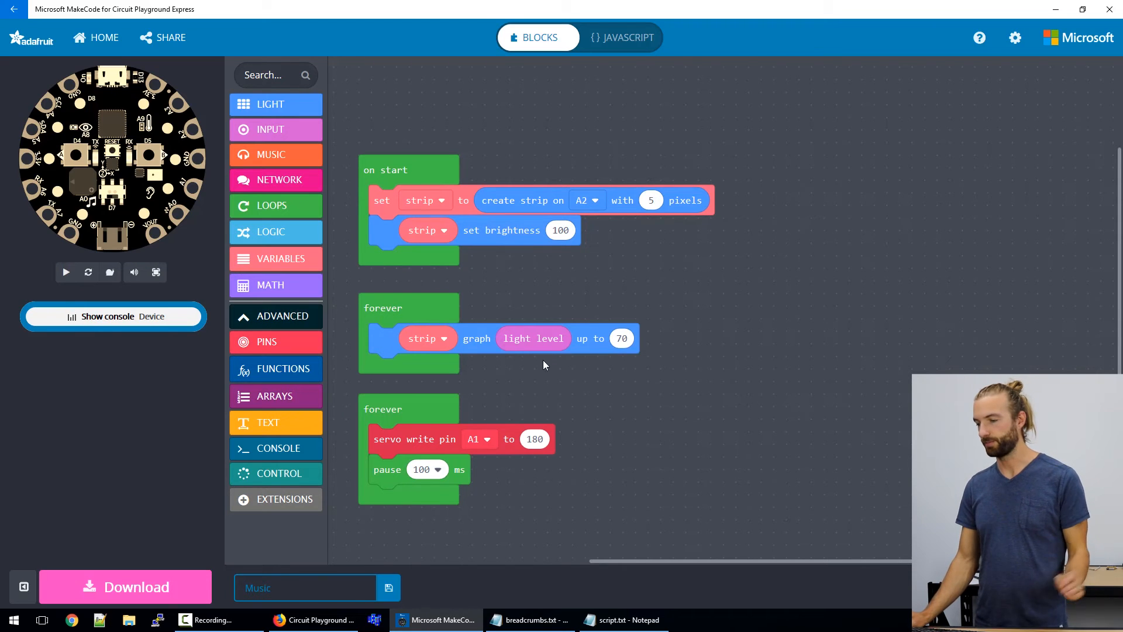
{"action": "mouse_move", "coordinate": [470, 324]}
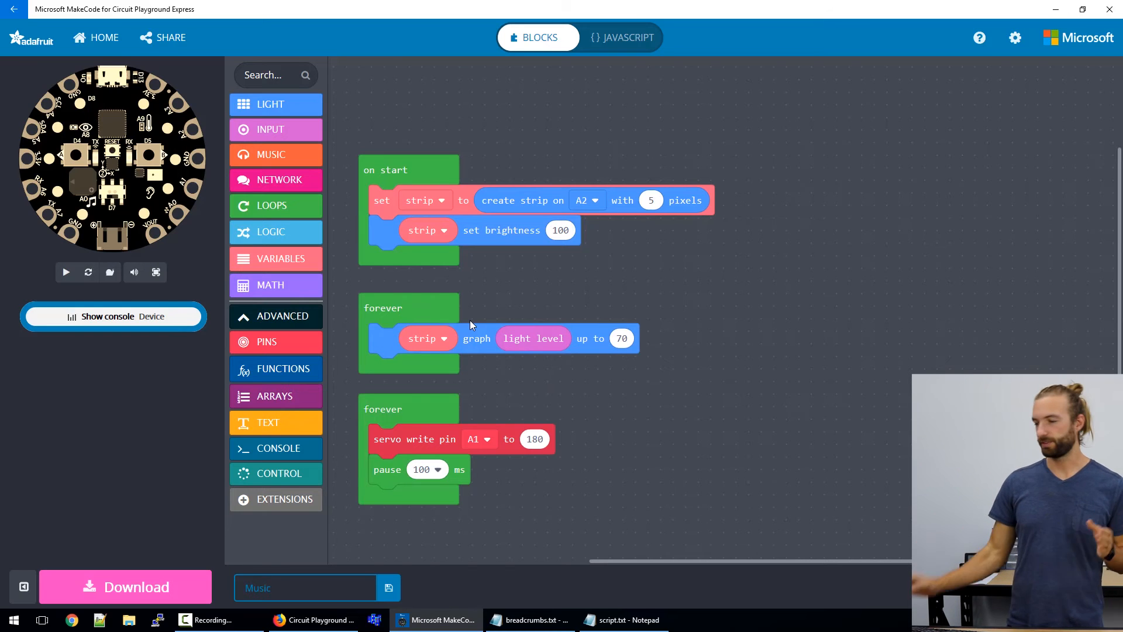
Replace the servo's 180 with a Math map block from 0–1023 to 0–4.
{"action": "left_click", "coordinate": [275, 285]}
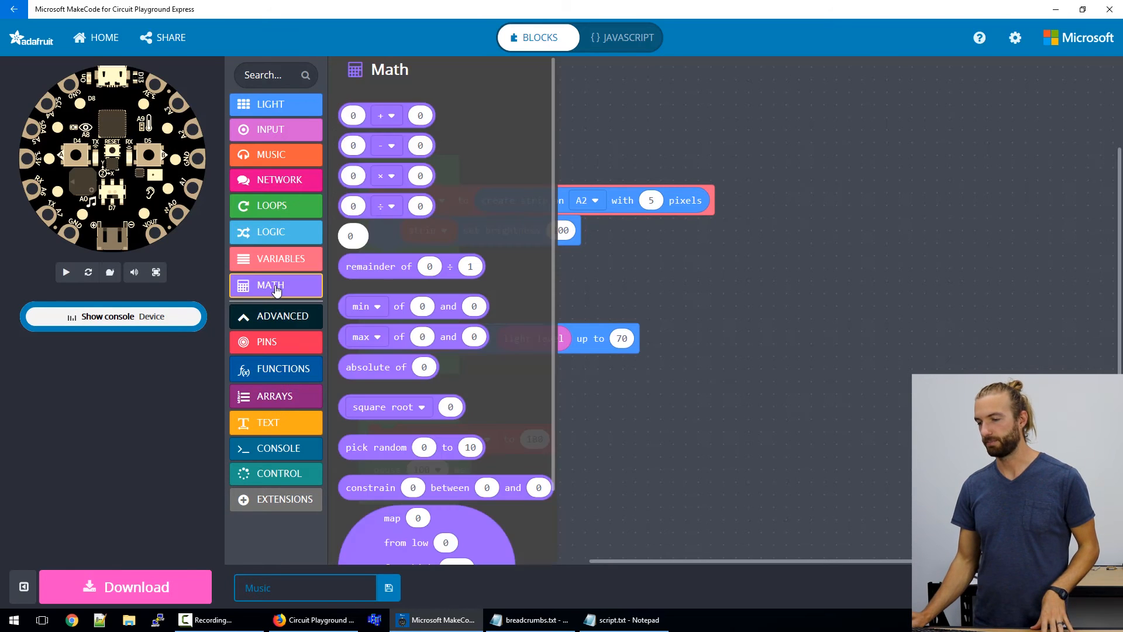
{"action": "scroll", "scroll_direction": "down", "scroll_amount": 3}
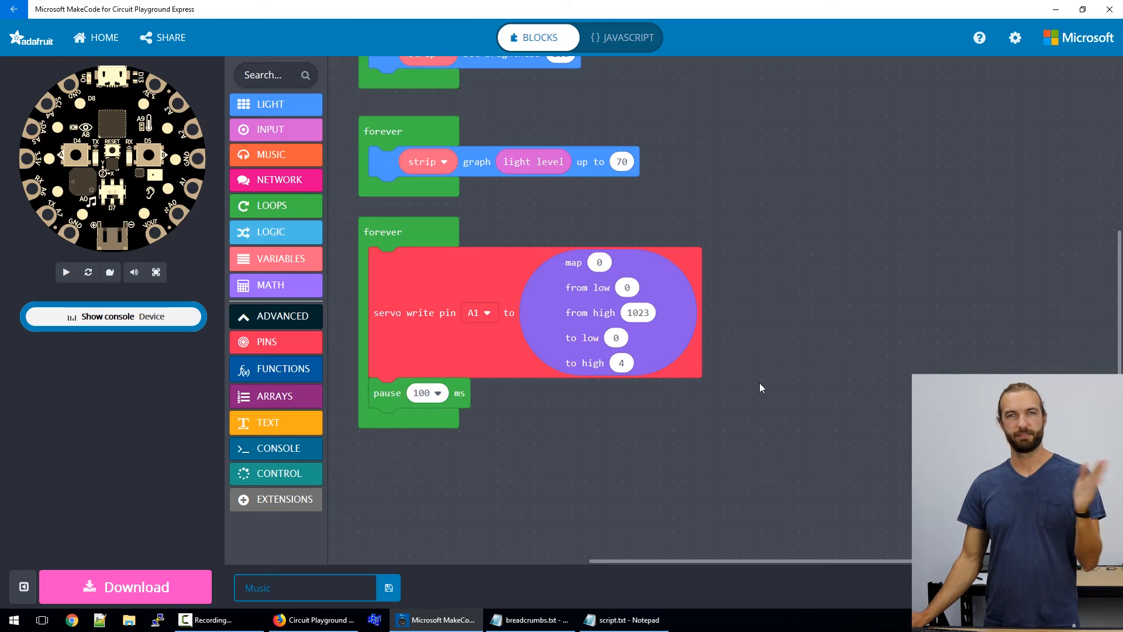
Map light level from 0–40 to 0–180 in the servo's map block.
{"action": "left_click", "coordinate": [270, 130]}
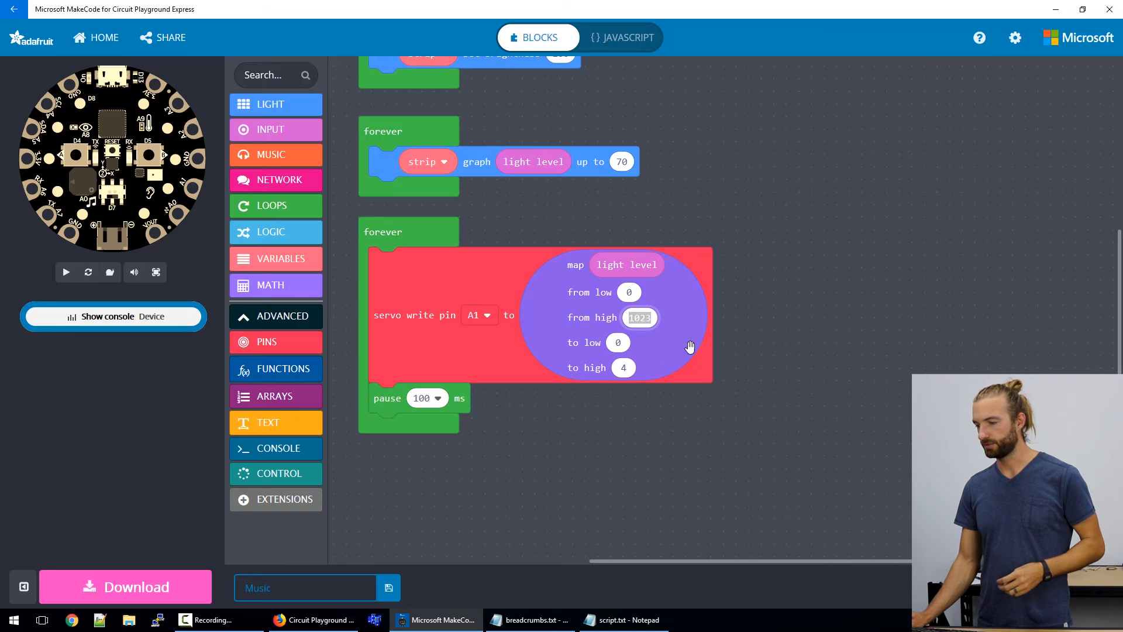
{"action": "mouse_move", "coordinate": [761, 299]}
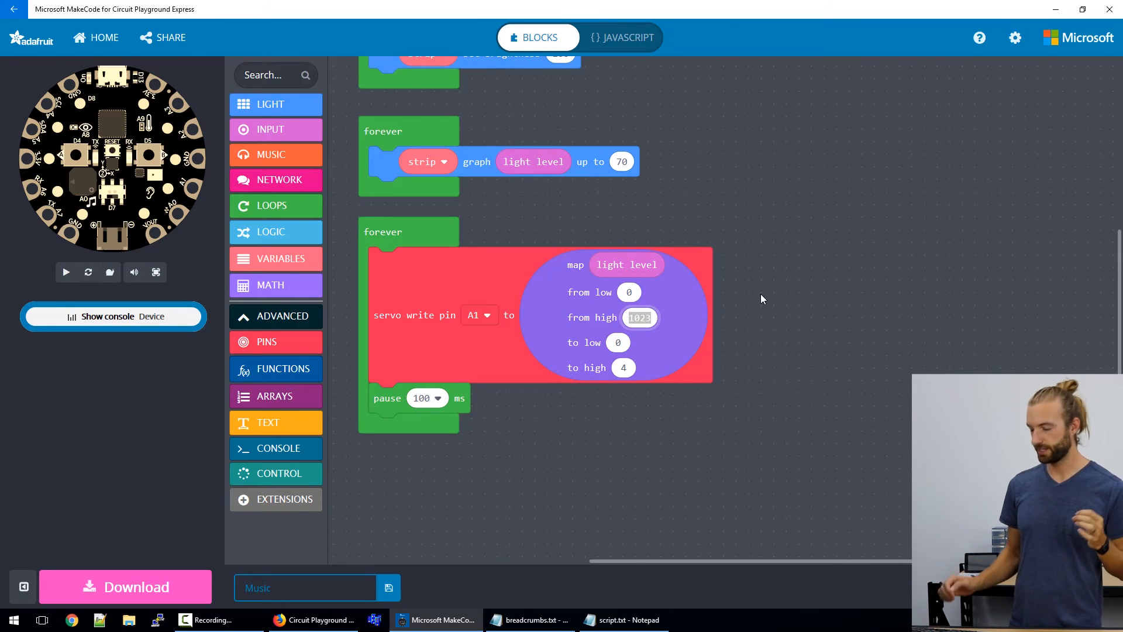
{"action": "type", "text": "40"}
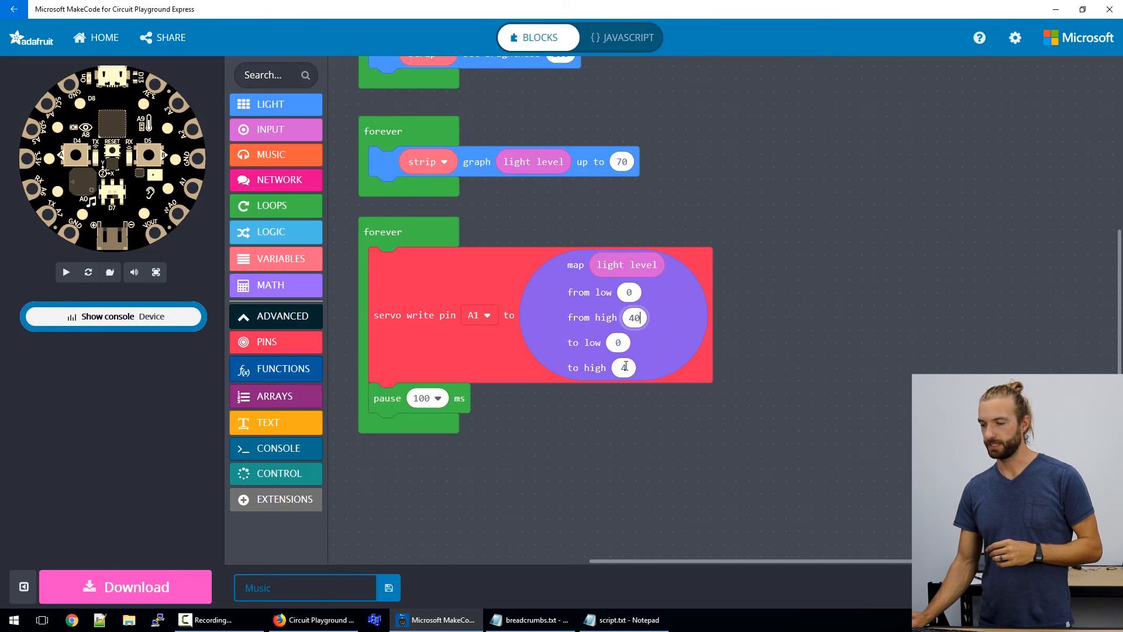
{"action": "type", "text": "180"}
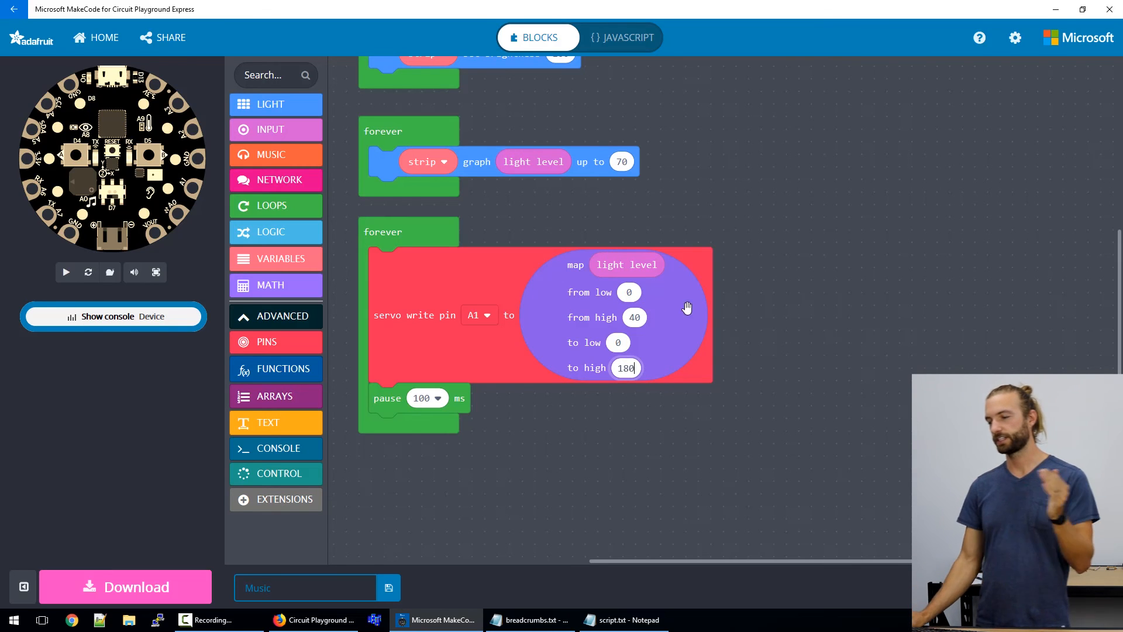
{"action": "mouse_move", "coordinate": [623, 351]}
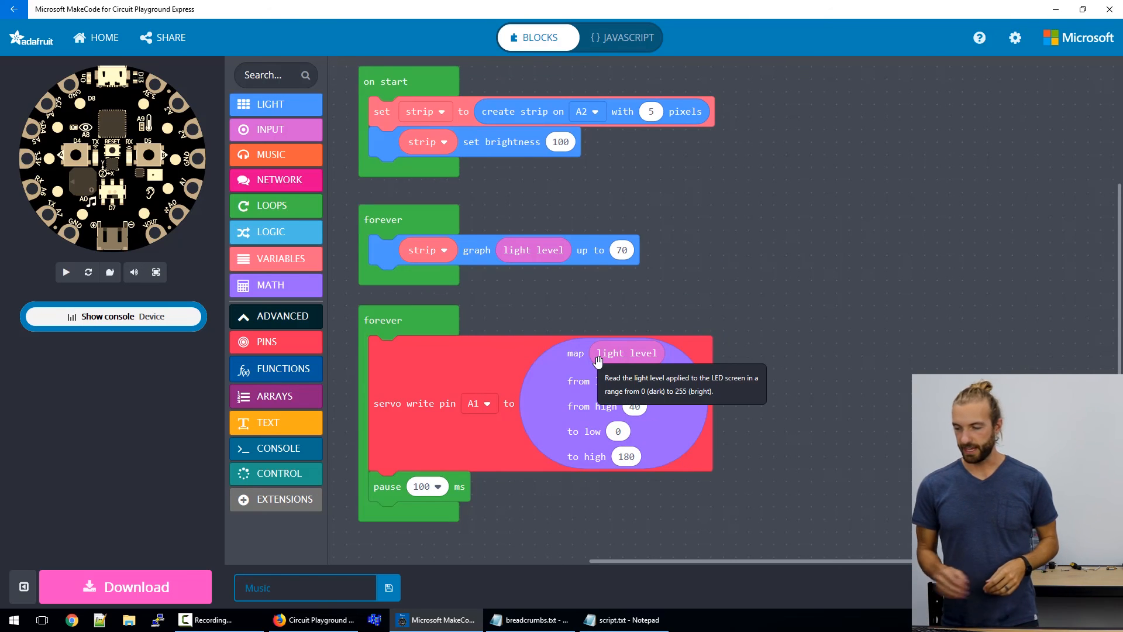
{"action": "mouse_move", "coordinate": [631, 285]}
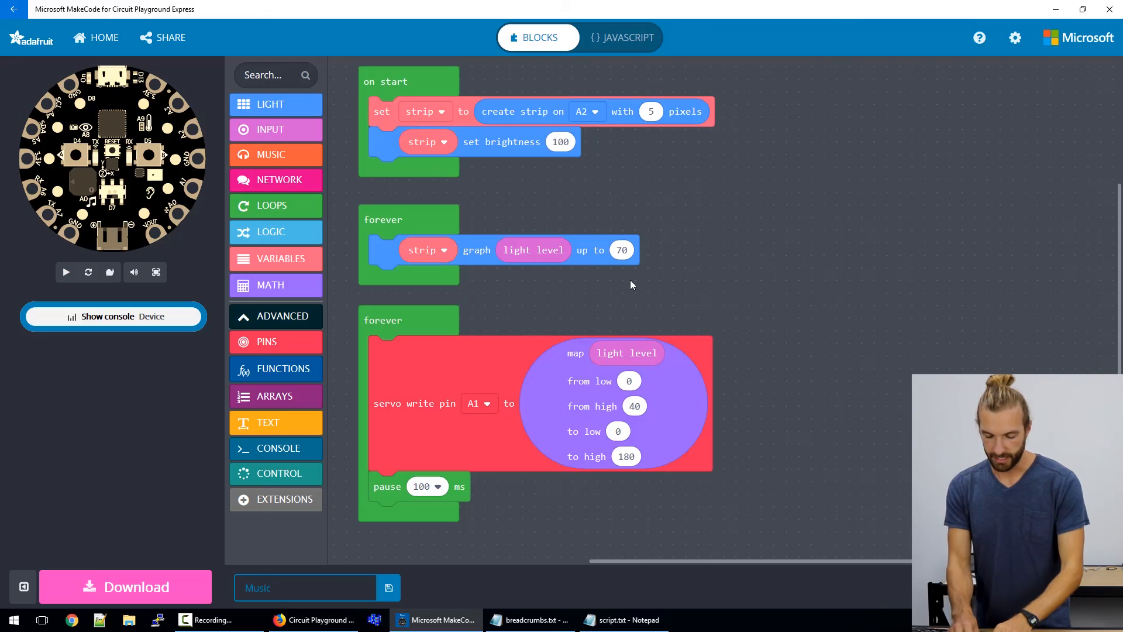